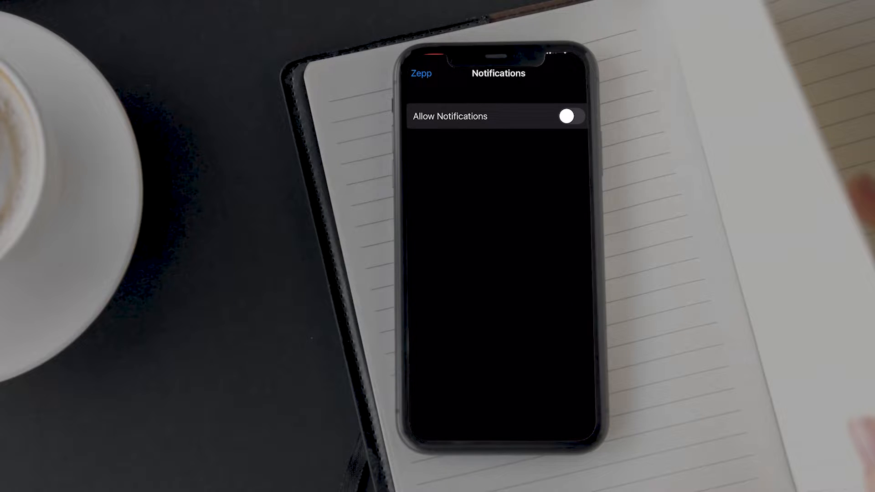
Turn on Allow Notifications for the Zepp app in iOS Settings.
click(569, 116)
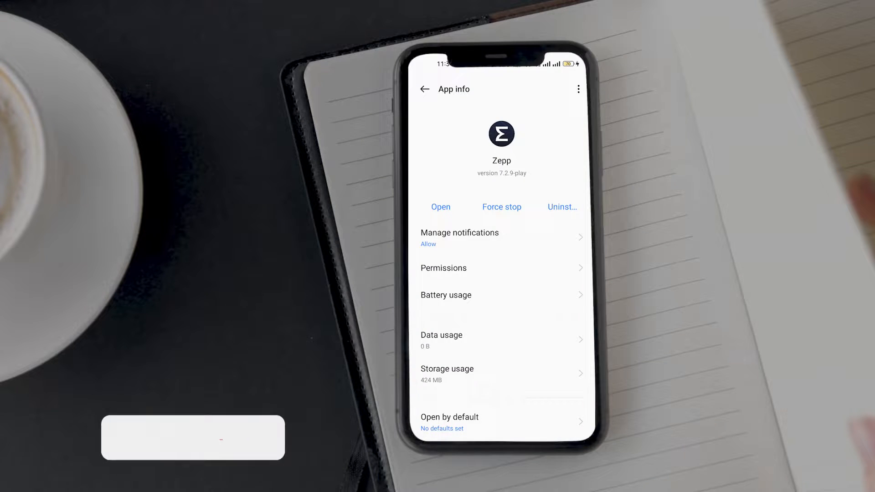
Review Zepp's Android notification settings and confirm all Categories toggles are enabled.
click(459, 237)
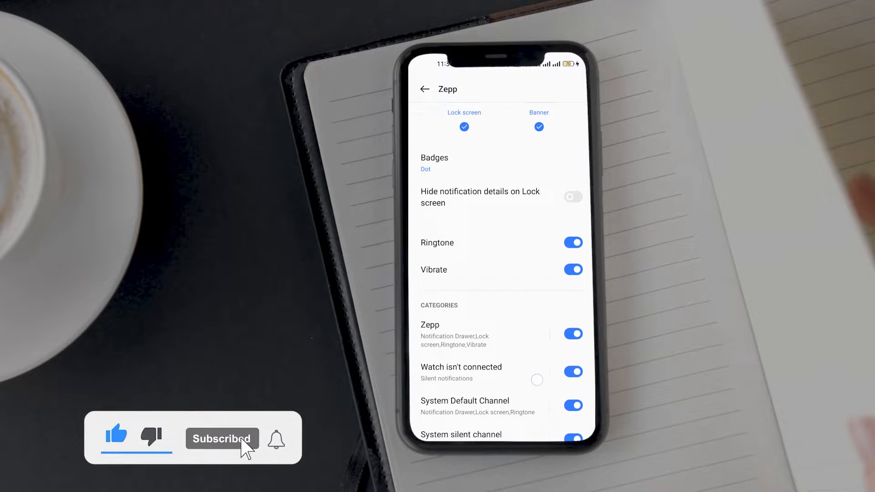
scroll(up, 3)
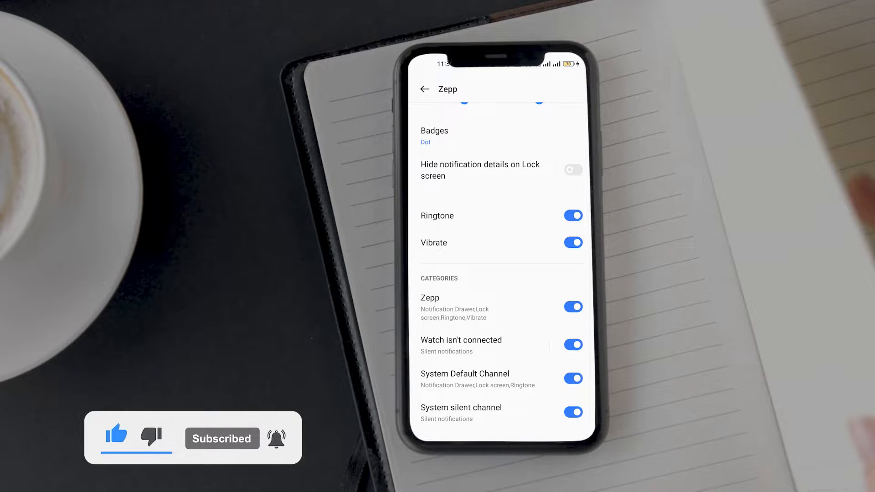
scroll(up, 3)
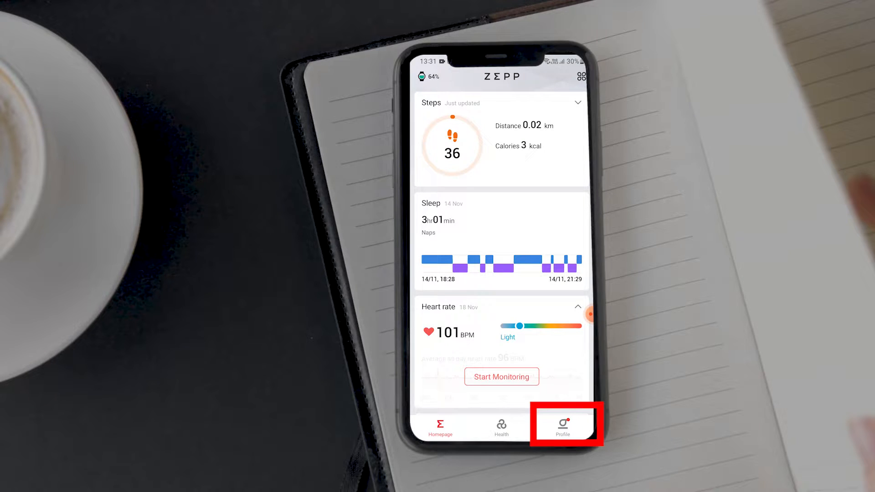
From Profile, go into Amazfit GTR 4 and its Notifications and Reminders settings.
click(562, 428)
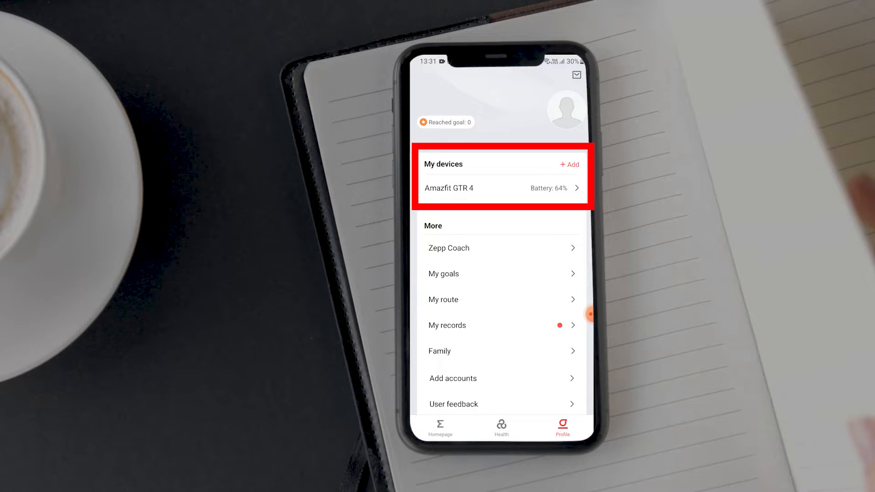
click(502, 187)
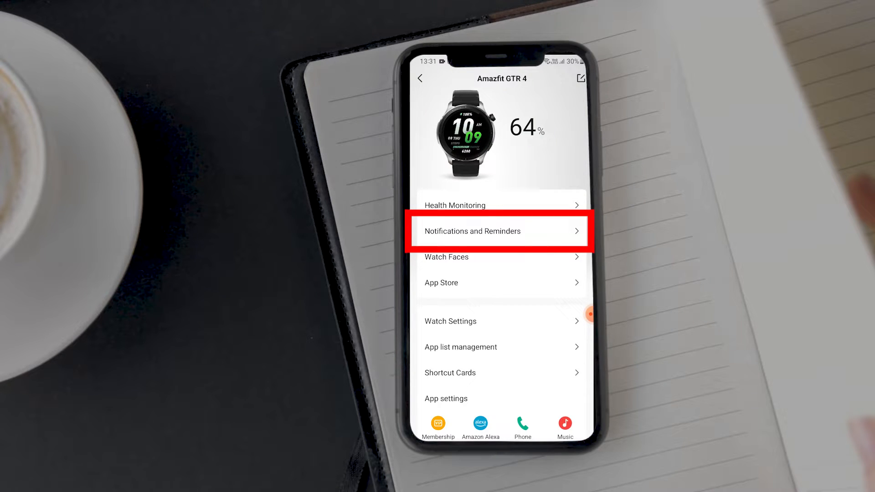
click(499, 230)
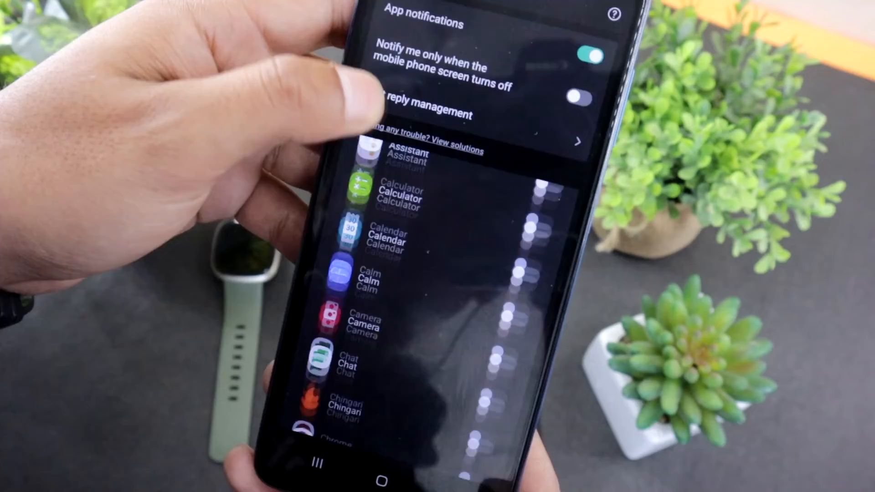
Review the App notifications list and the 'Notify me only when the mobile phone screen turns off' toggle.
scroll(down, 3)
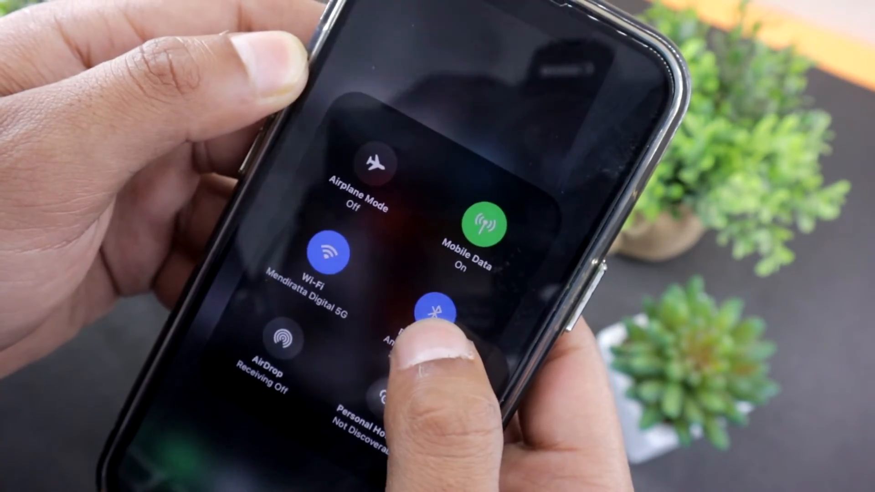
Expand Bluetooth in Control Center and confirm Amazfit GTR 4 shows Connected.
click(435, 312)
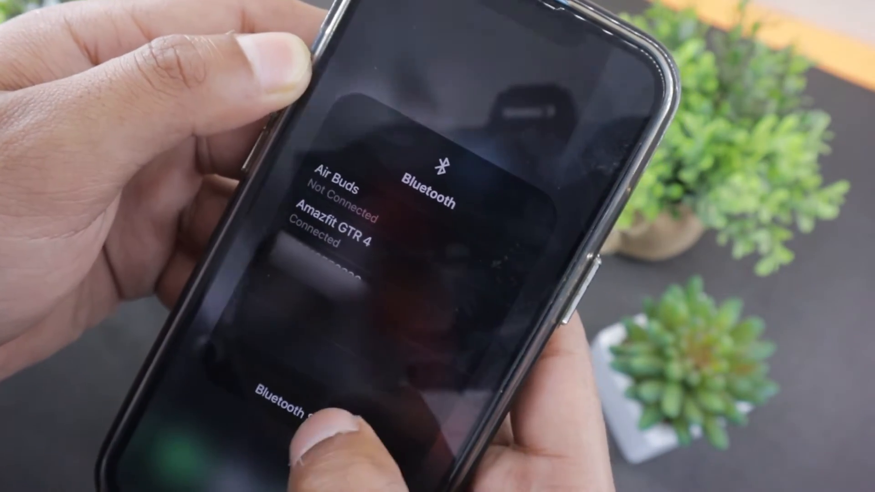